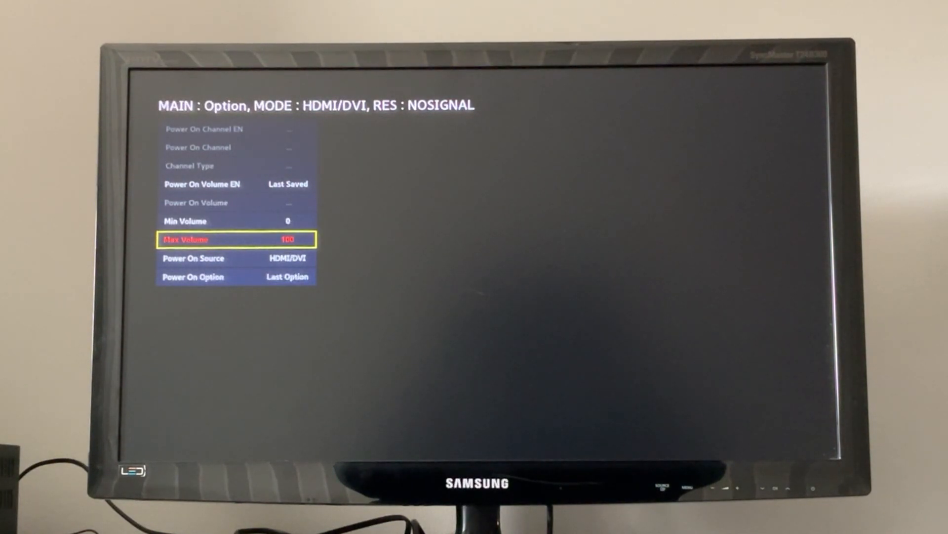
Leave Max Volume at 100 and move the highlight down to Power On Source.
{"action": "key", "text": "Down"}
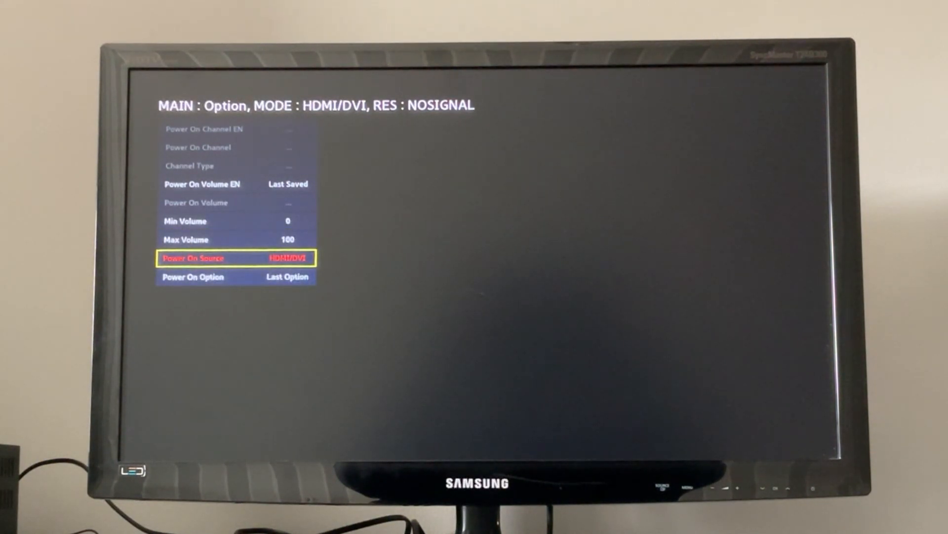